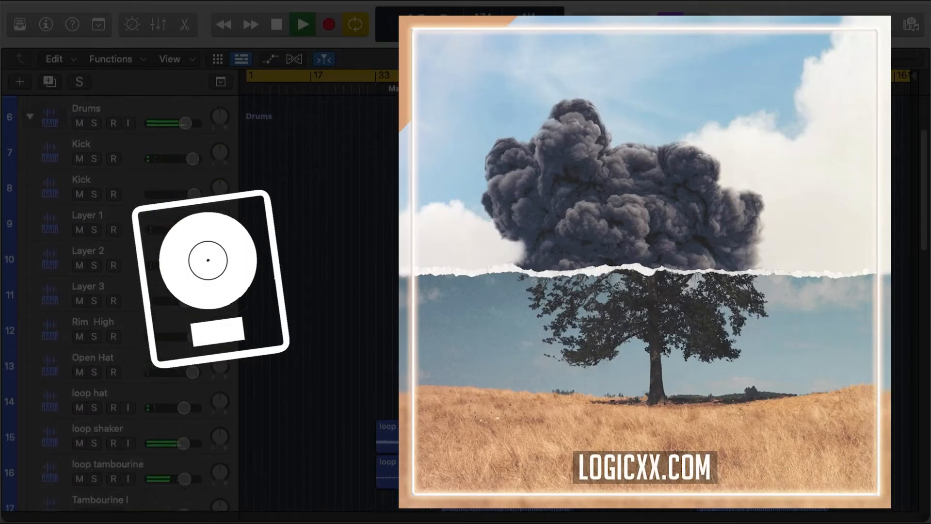
scroll(down, 3)
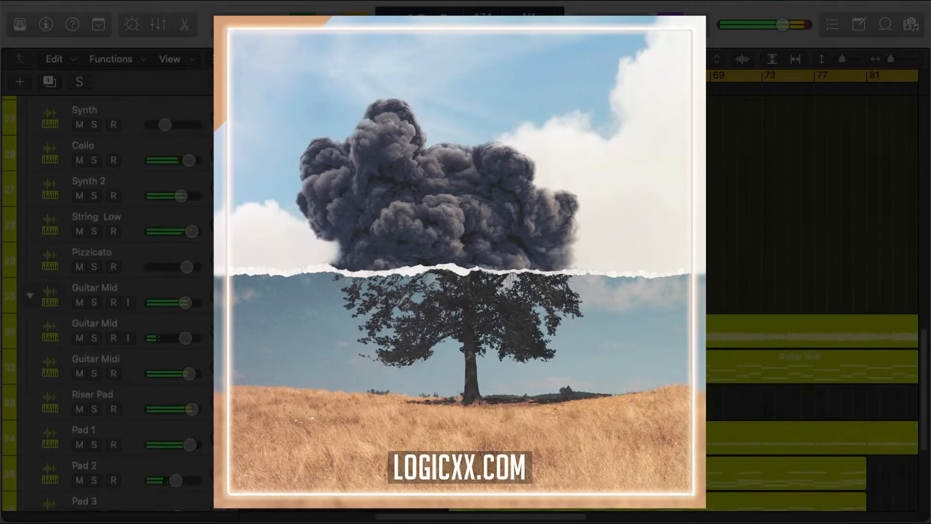
scroll(down, 3)
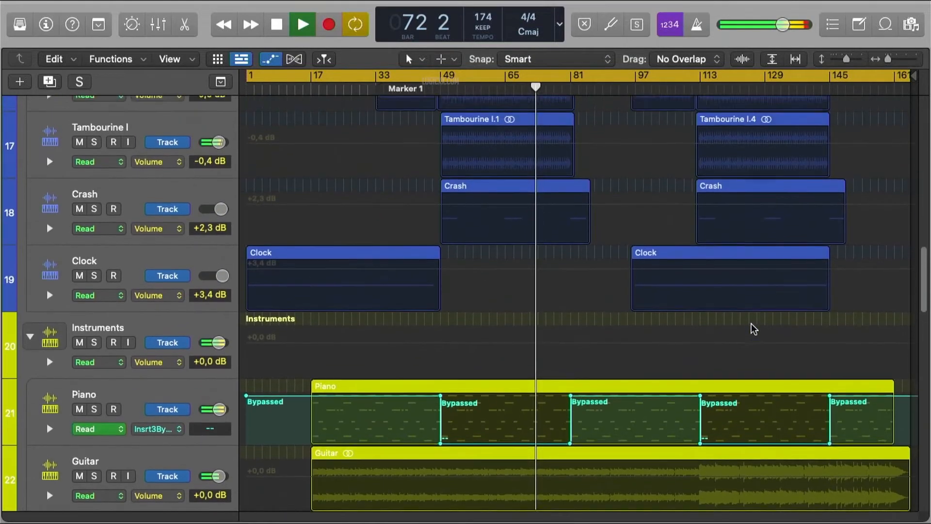
scroll(down, 3)
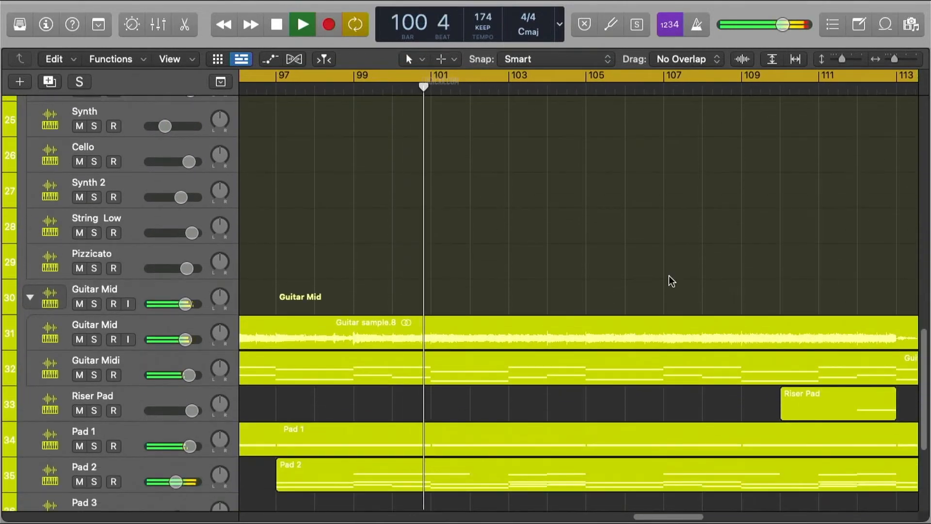
scroll(down, 3)
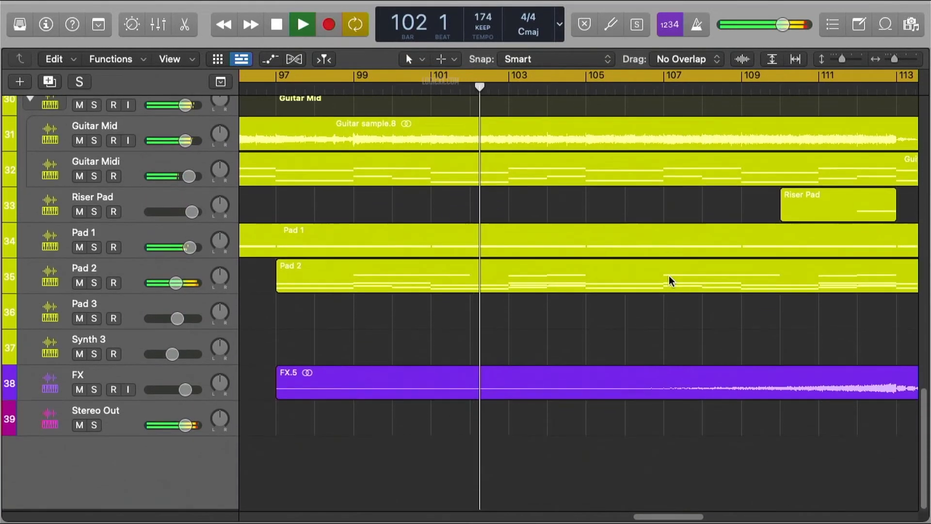